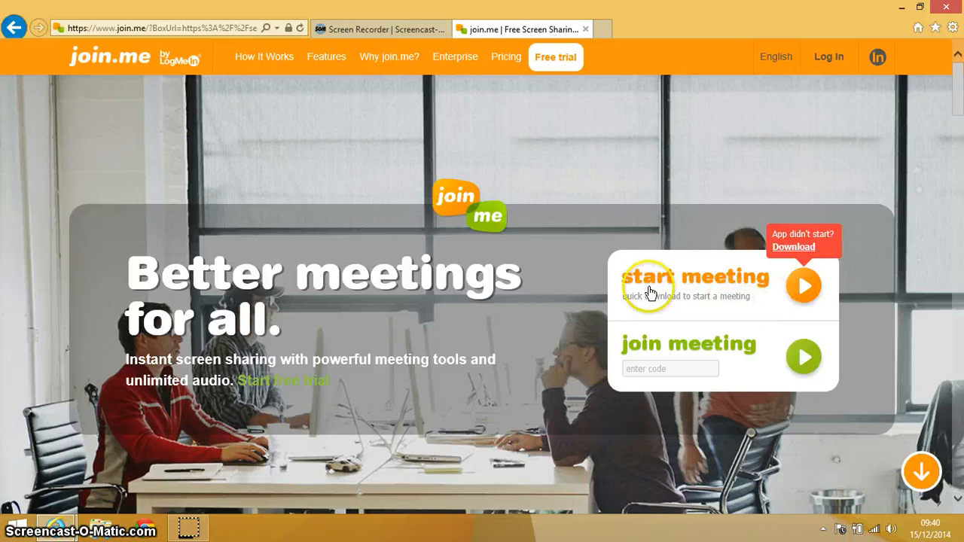
pyautogui.moveTo(784, 285)
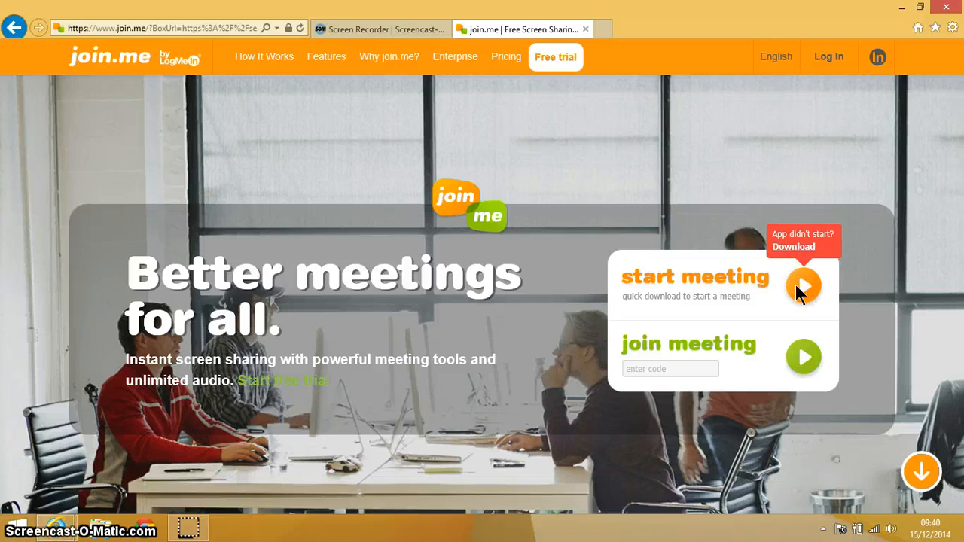
# Start a new join.me meeting from the website's start-meeting play button.
pyautogui.click(805, 284)
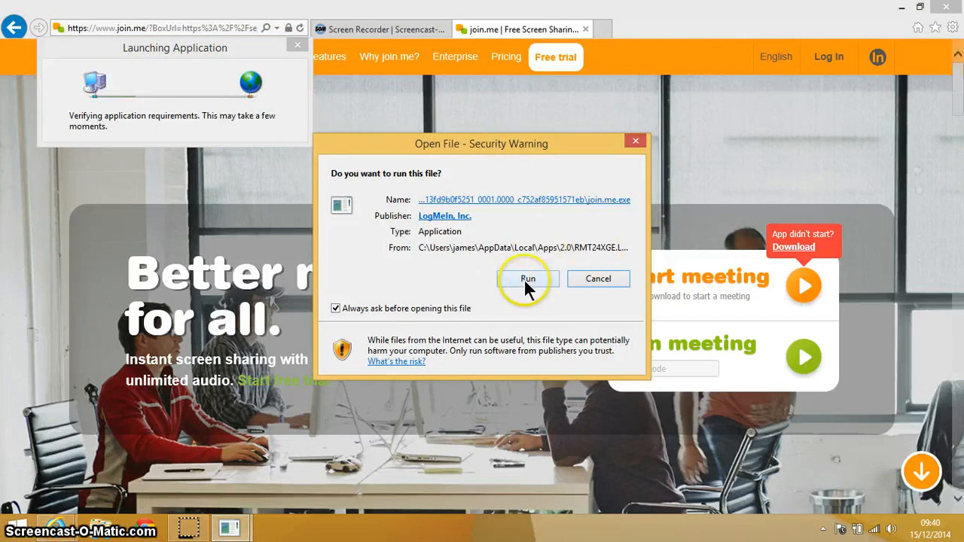
# Allow join.me.exe to run and let the applet finish downloading.
pyautogui.click(527, 279)
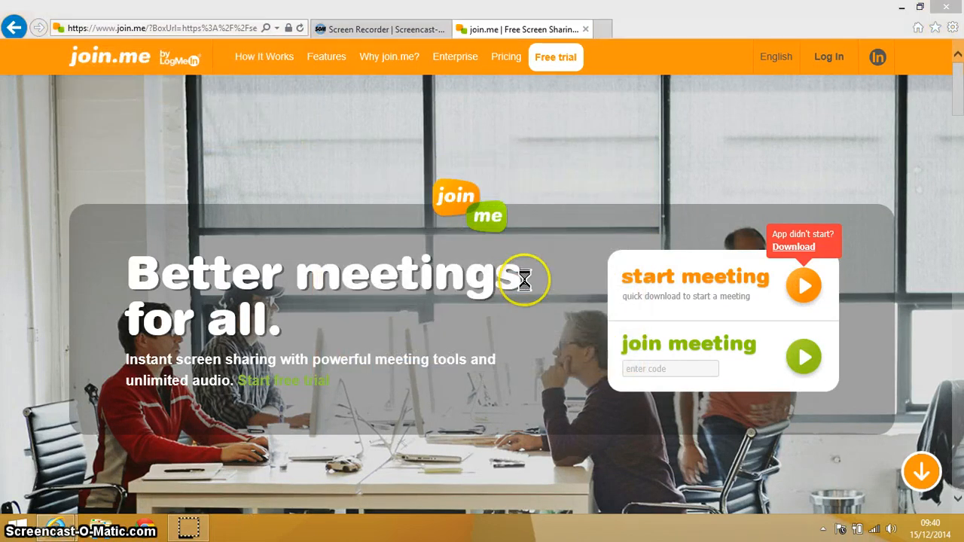
pyautogui.click(803, 284)
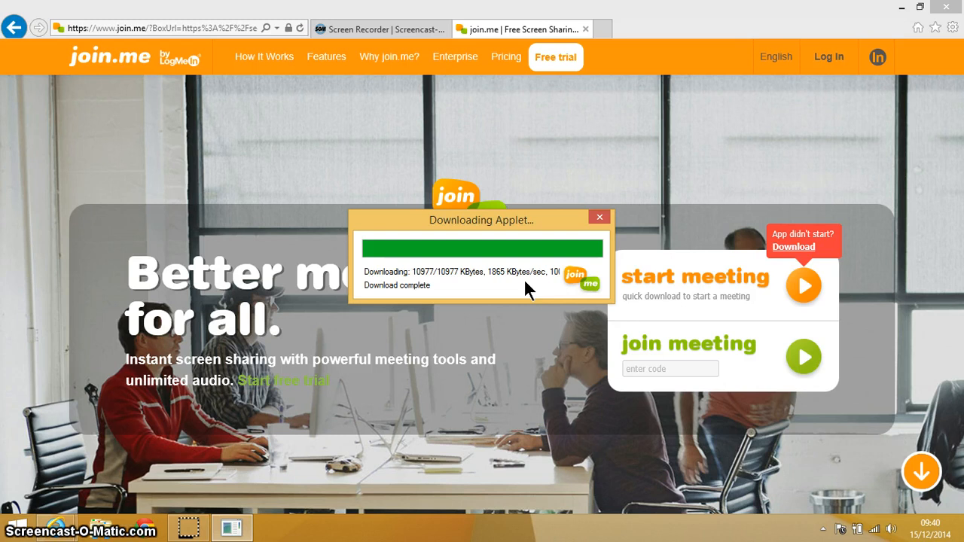
pyautogui.click(598, 216)
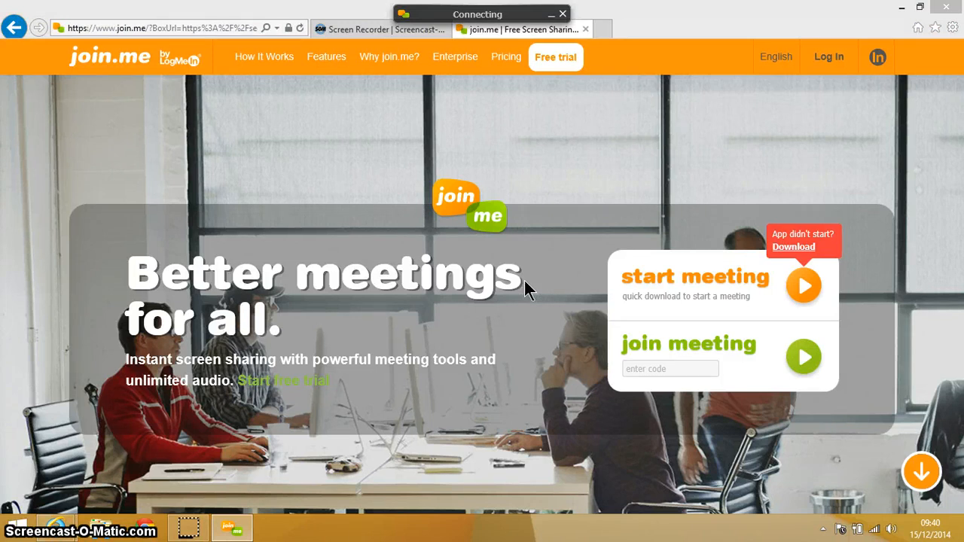
# Wait for join.me to connect, then focus the sign-up form's email field.
pyautogui.click(803, 285)
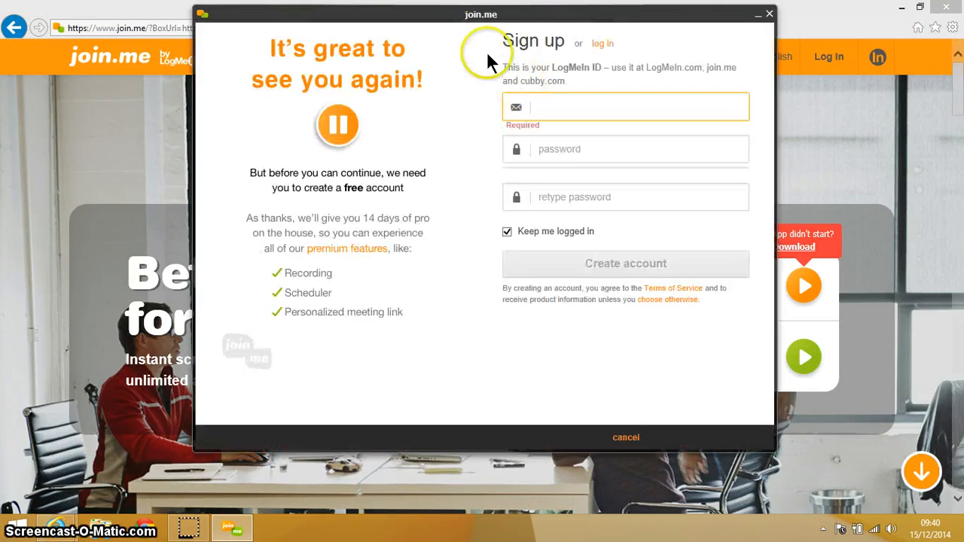
pyautogui.click(567, 106)
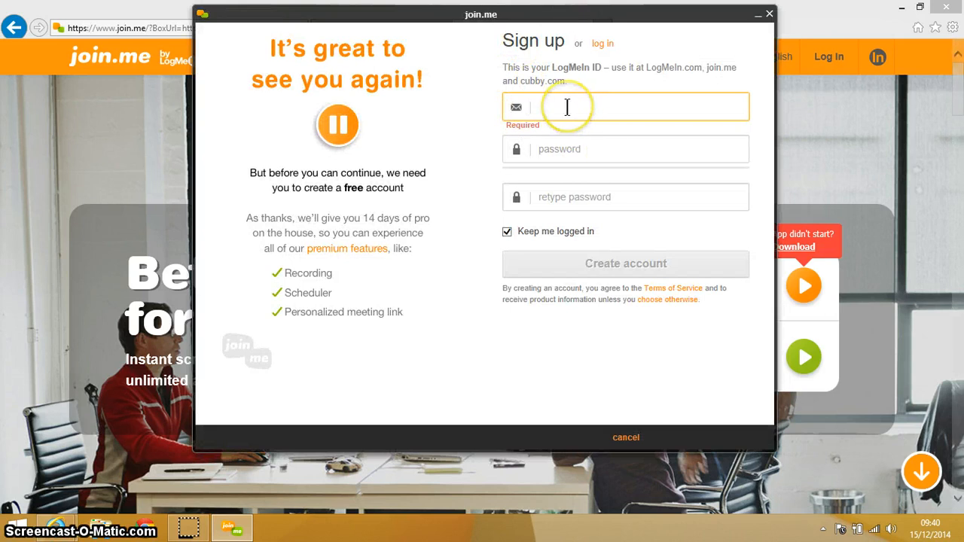
pyautogui.click(567, 106)
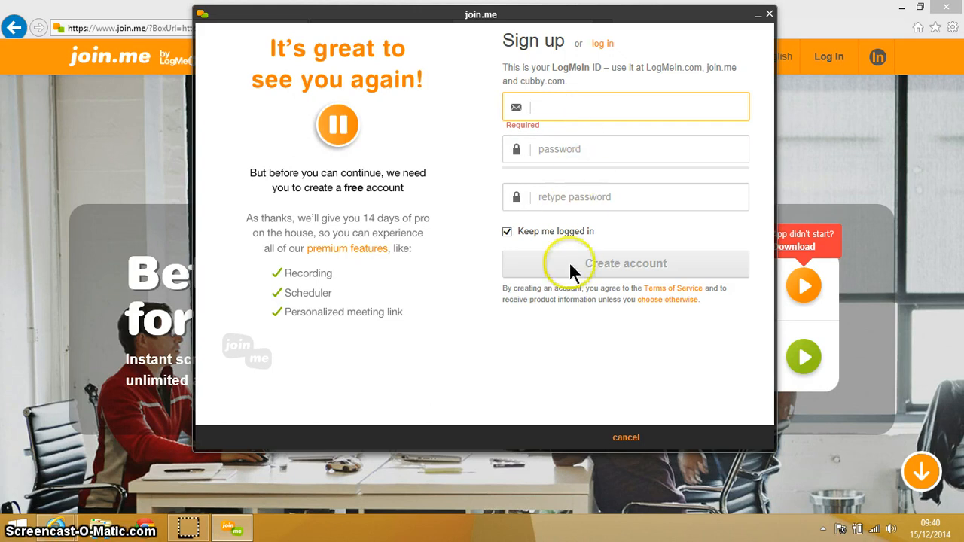
pyautogui.moveTo(599, 265)
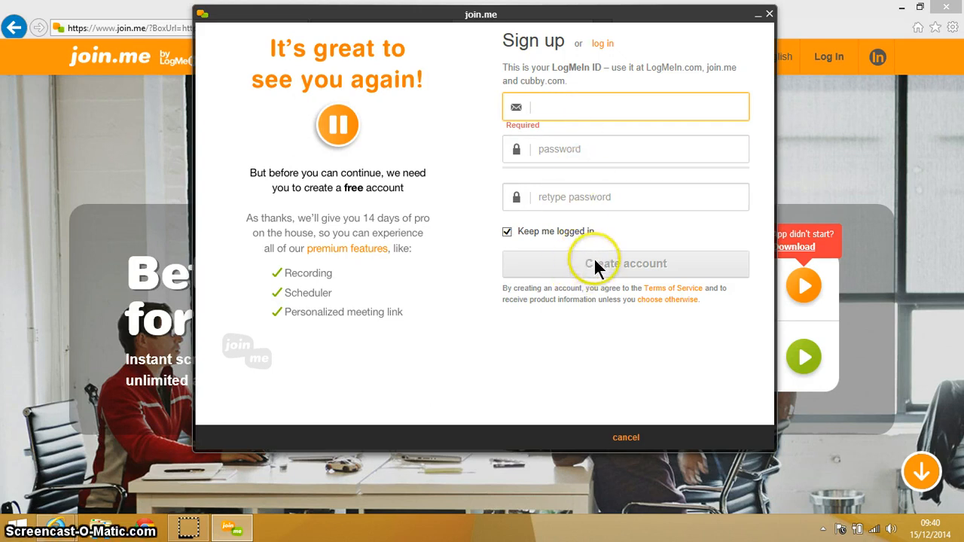
pyautogui.moveTo(565, 72)
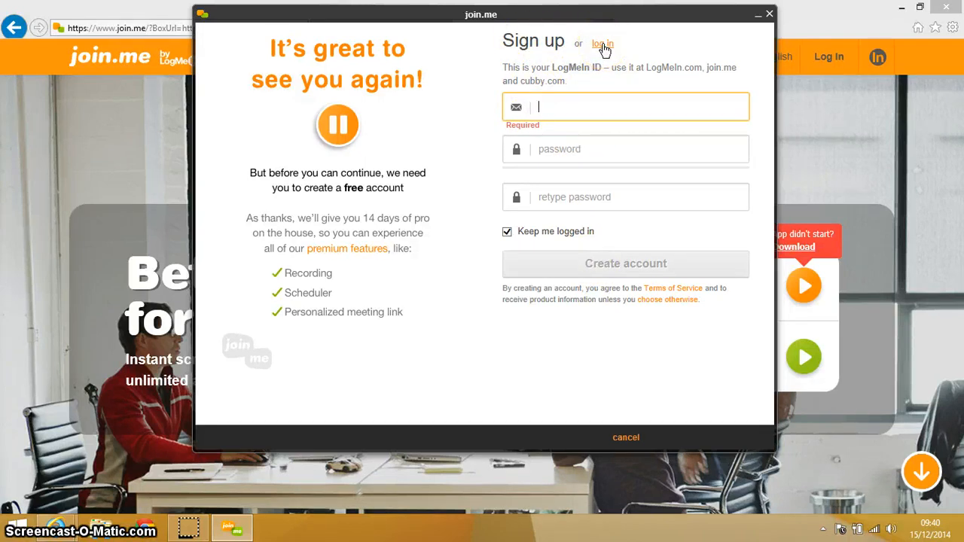
# Show the existing-account log-in form, then return to the sign-up form.
pyautogui.click(626, 438)
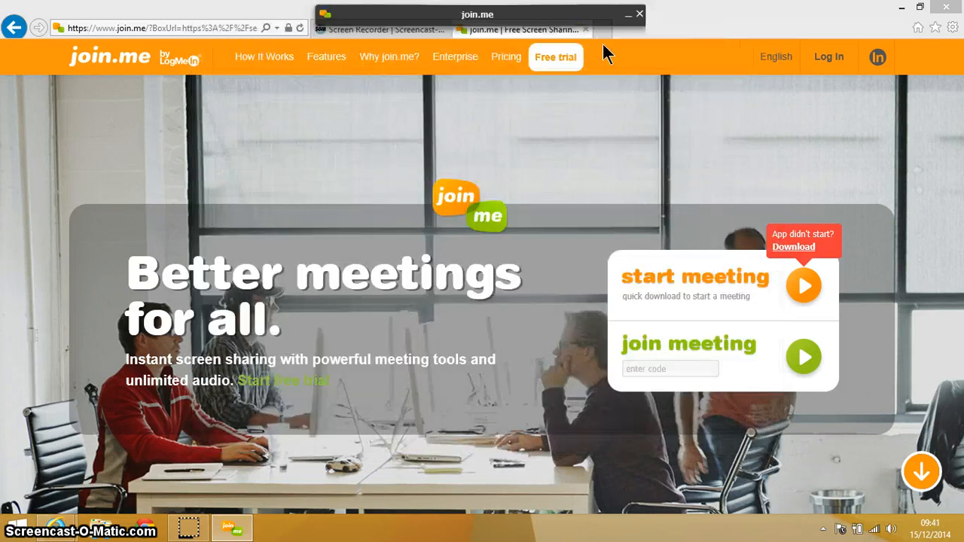
pyautogui.click(829, 56)
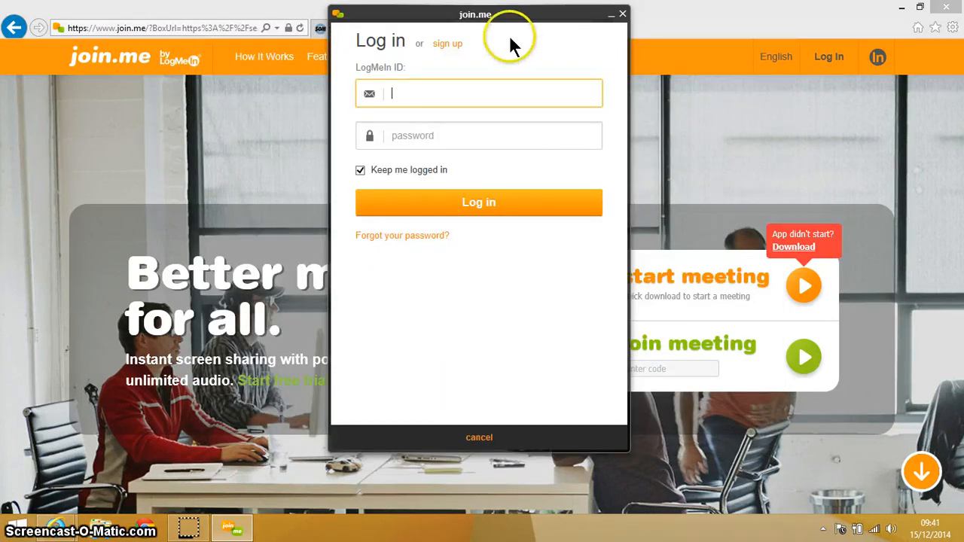
pyautogui.click(479, 202)
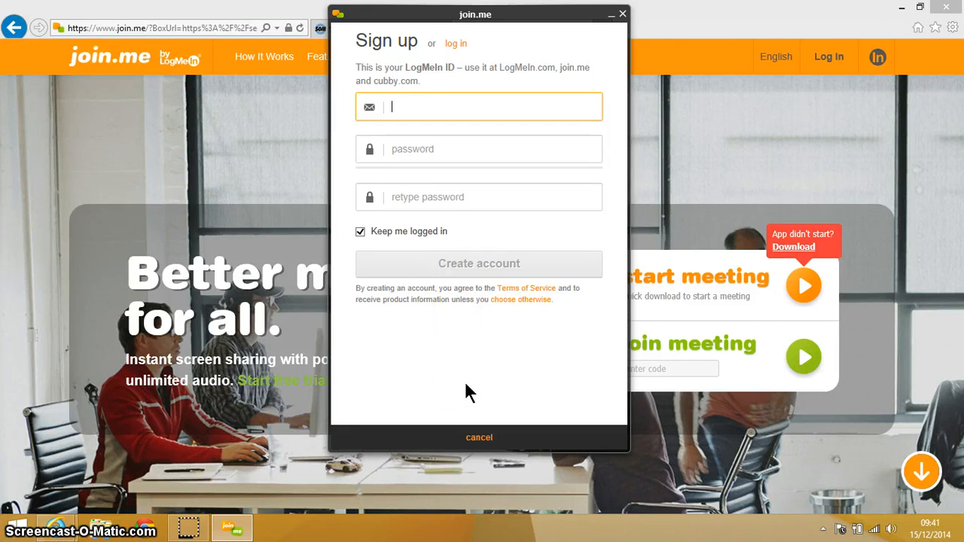
pyautogui.moveTo(479, 433)
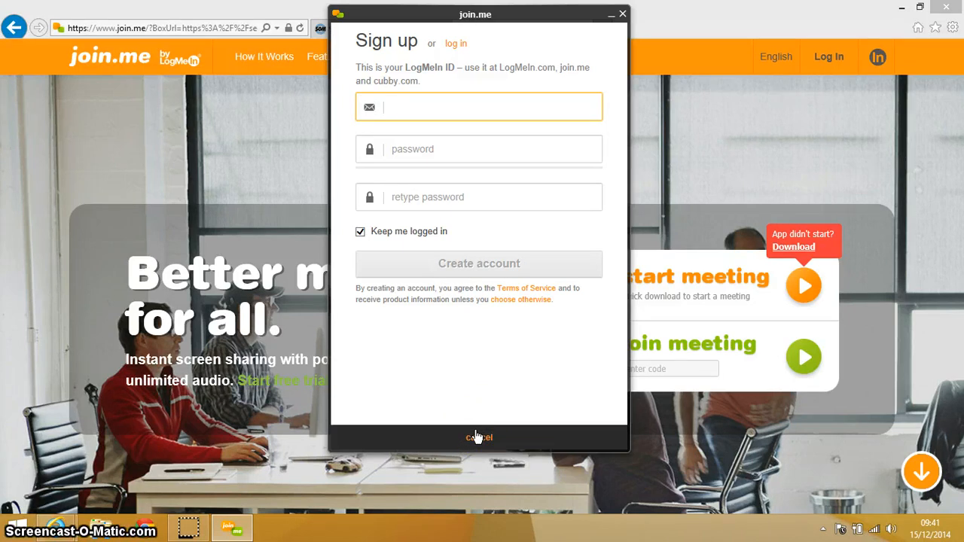
pyautogui.moveTo(479, 441)
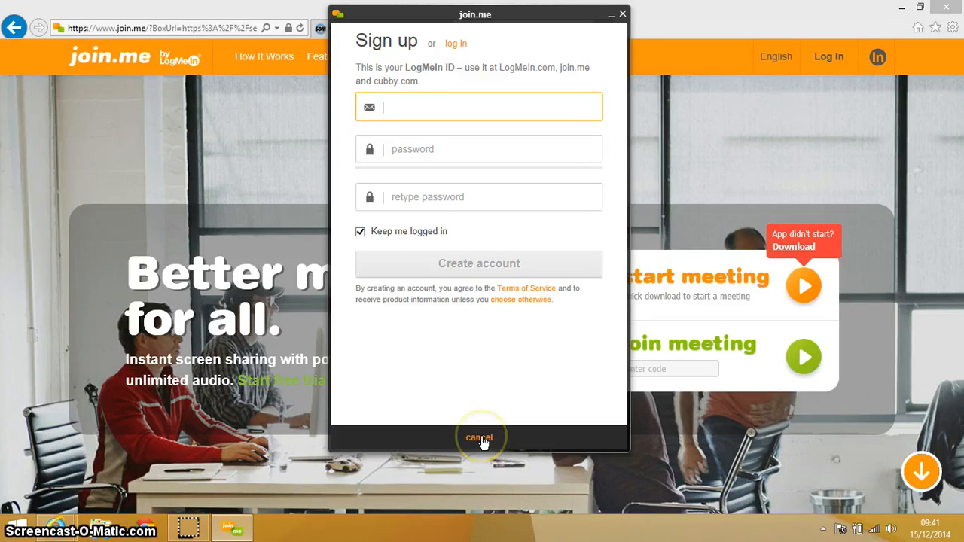